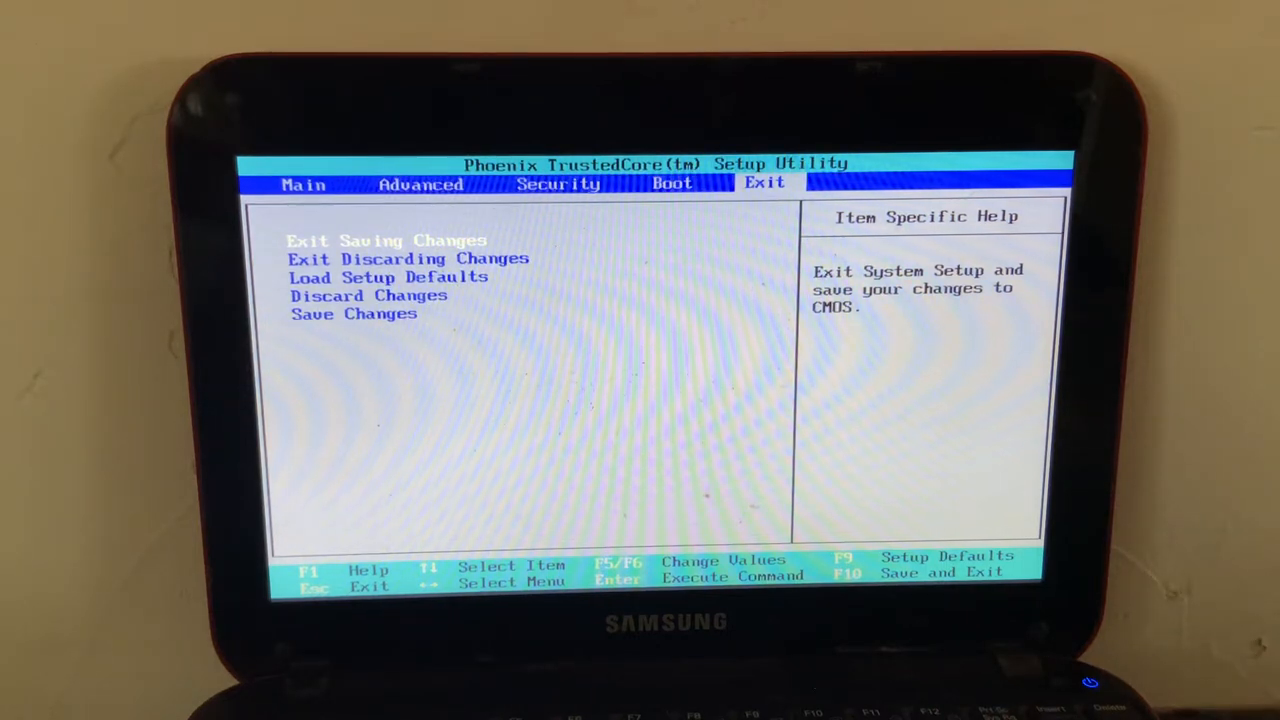
# - Show the Boot Device Priority list with USB CD first, Fujitsu HDD second, SanDisk sixth
pyautogui.press('Left')
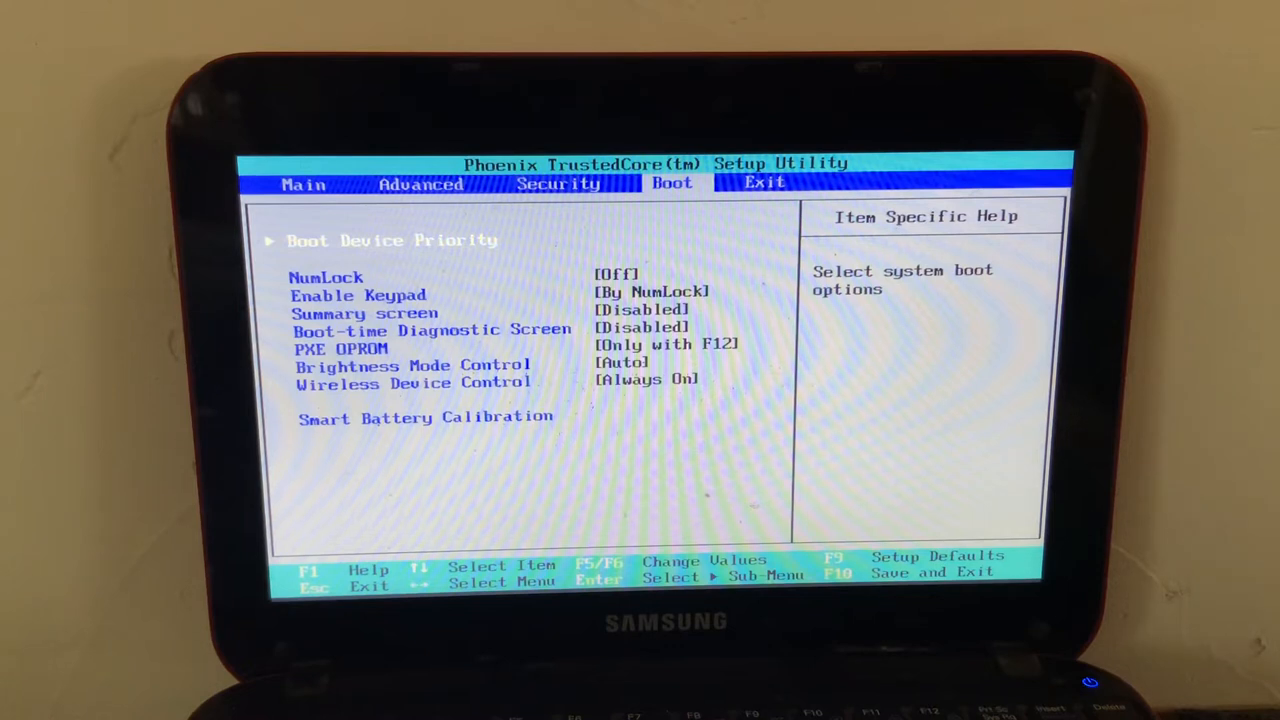
pyautogui.press('down')
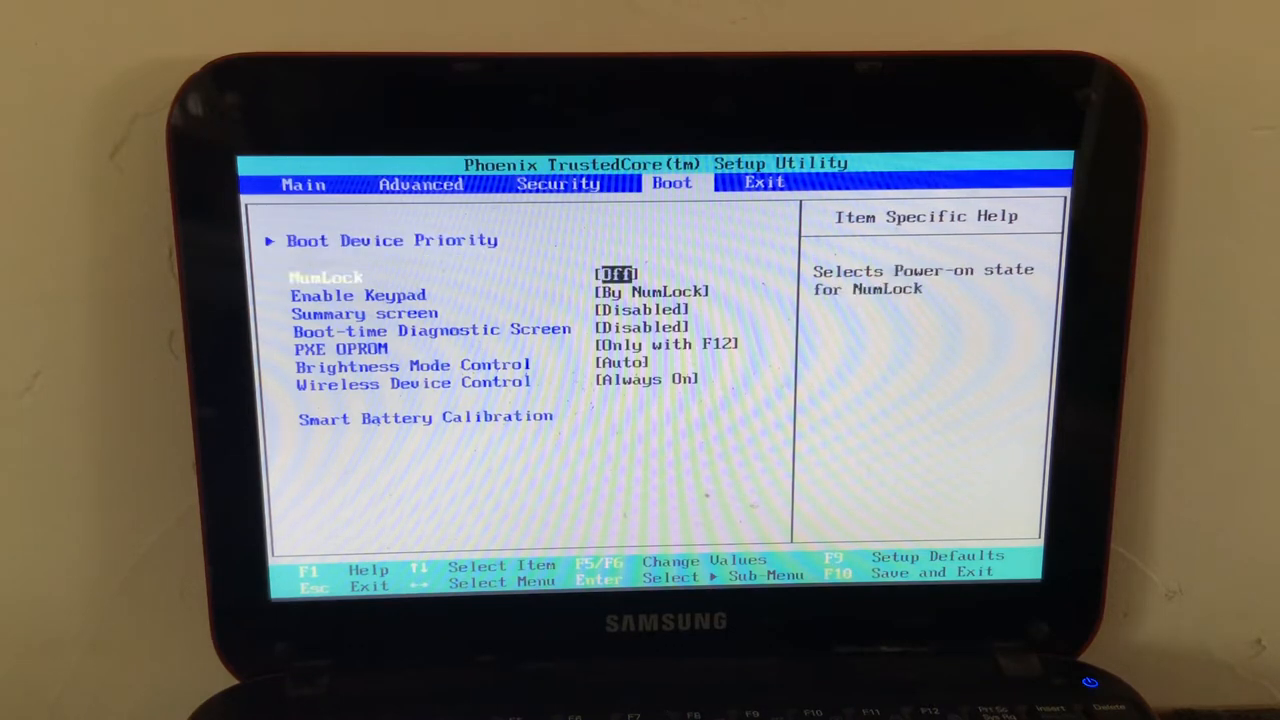
pyautogui.press('Up')
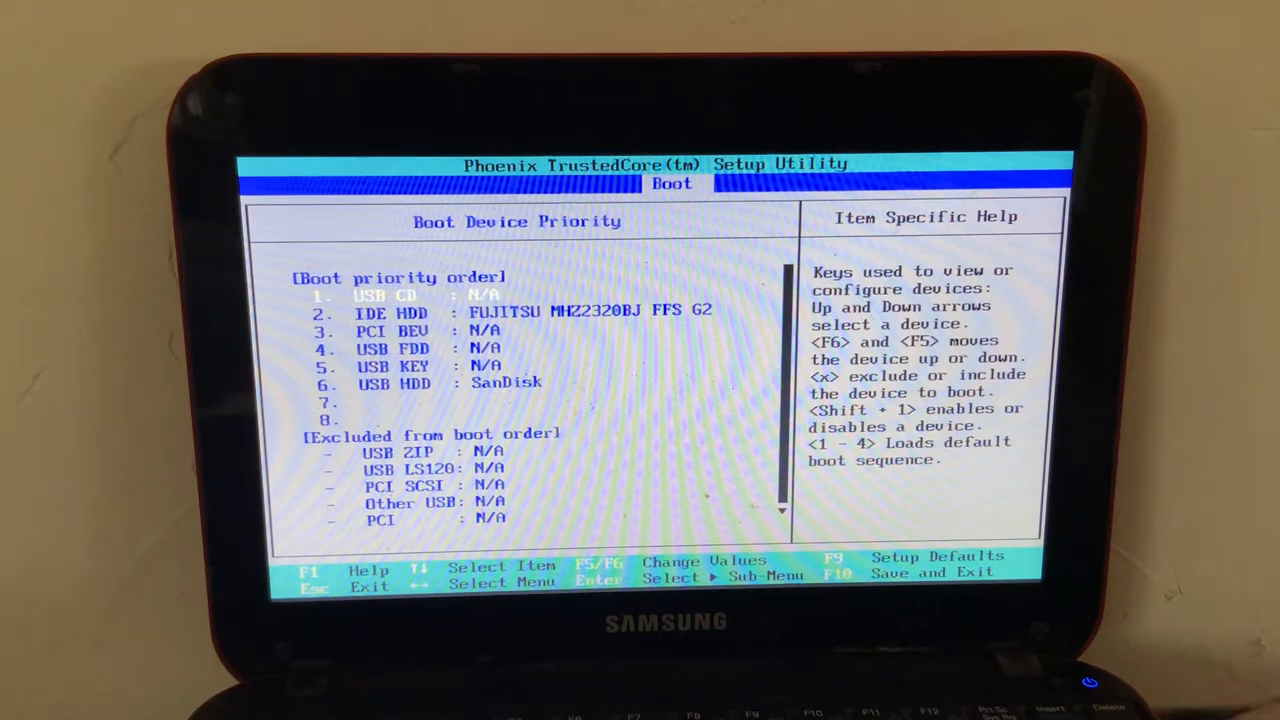
# - Move USB HDD: SanDisk to position 1 with F6 and save the order with F10
pyautogui.press('down')
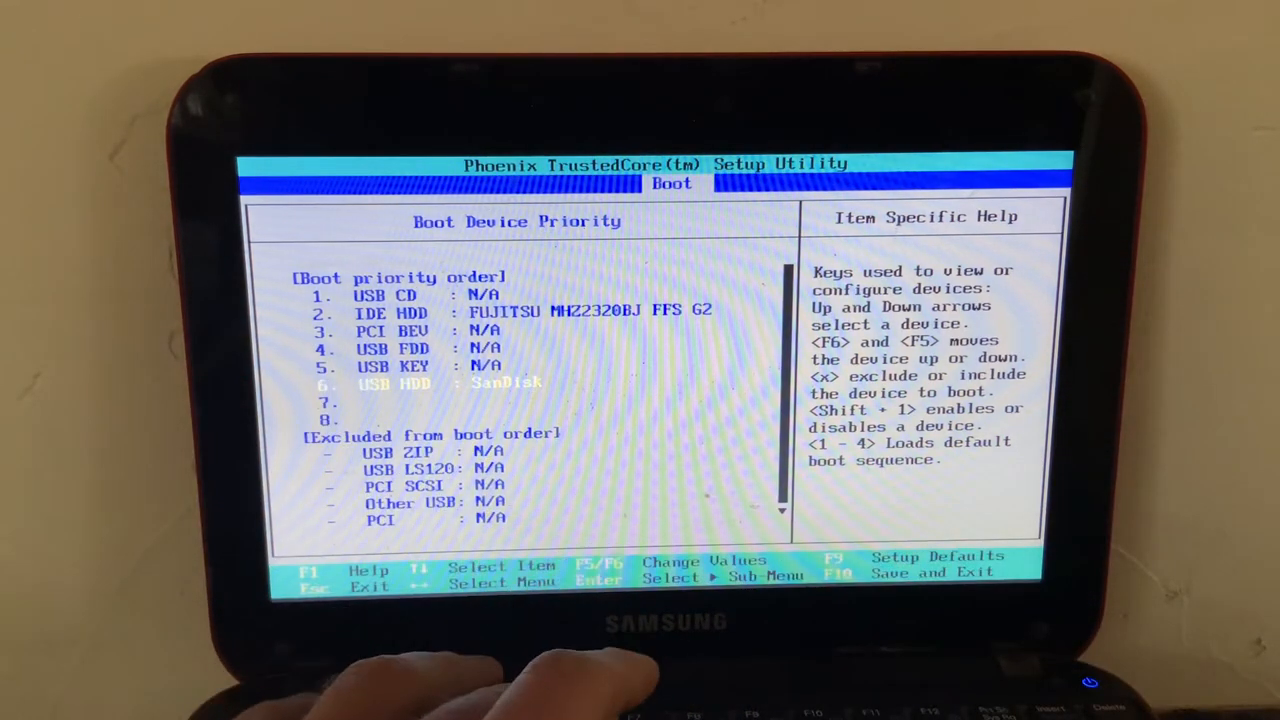
pyautogui.press('F6')
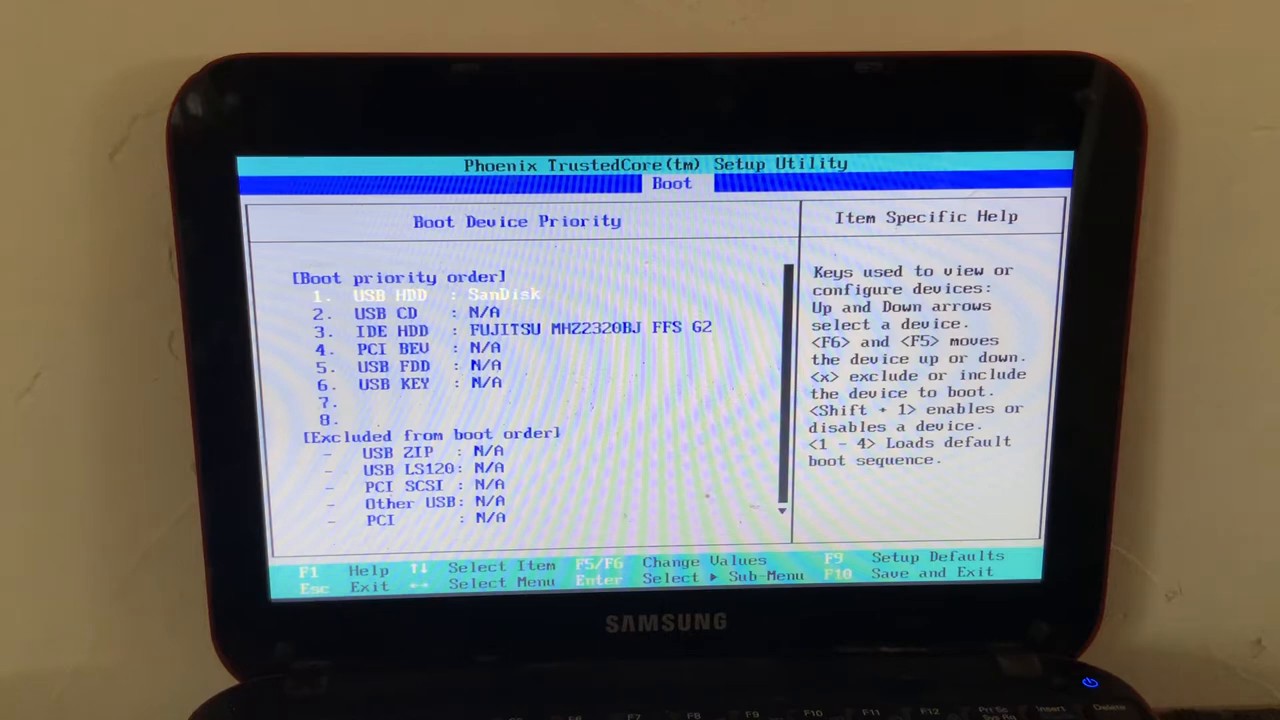
pyautogui.press('F10')
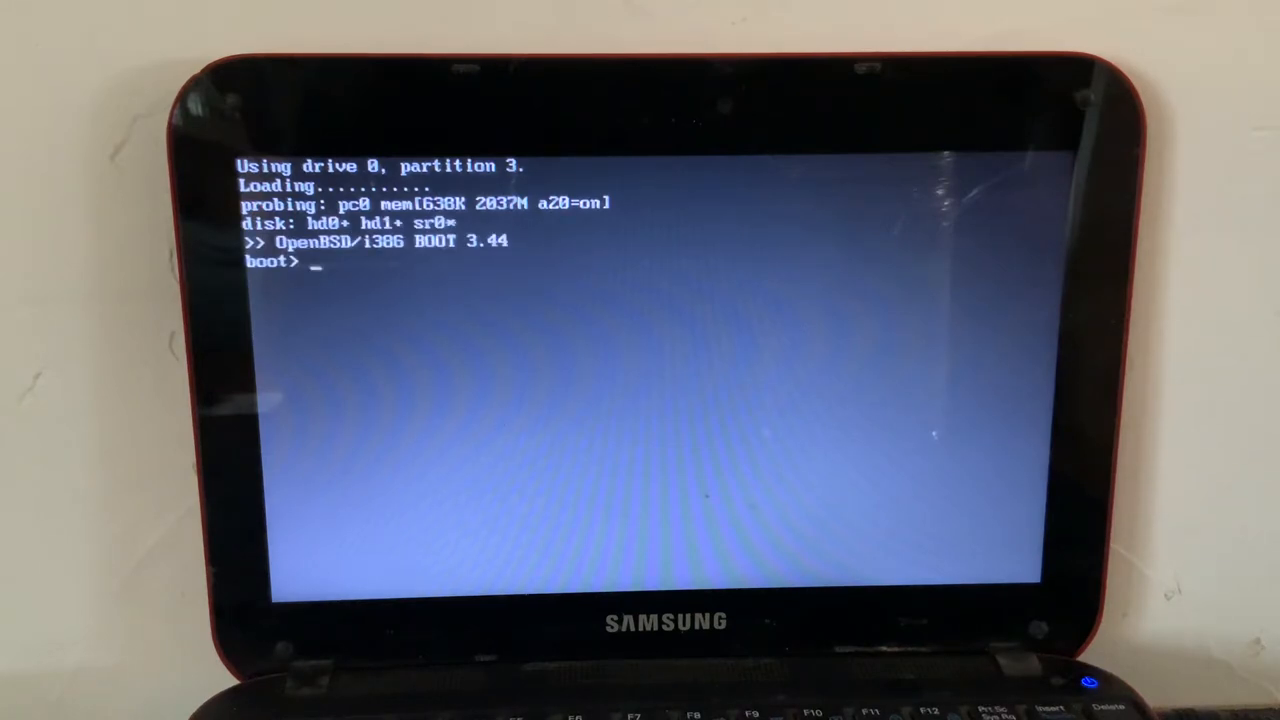
# - Boot the default OpenBSD kernel (hd0a:/bsd) at the boot> prompt
pyautogui.press('Return')
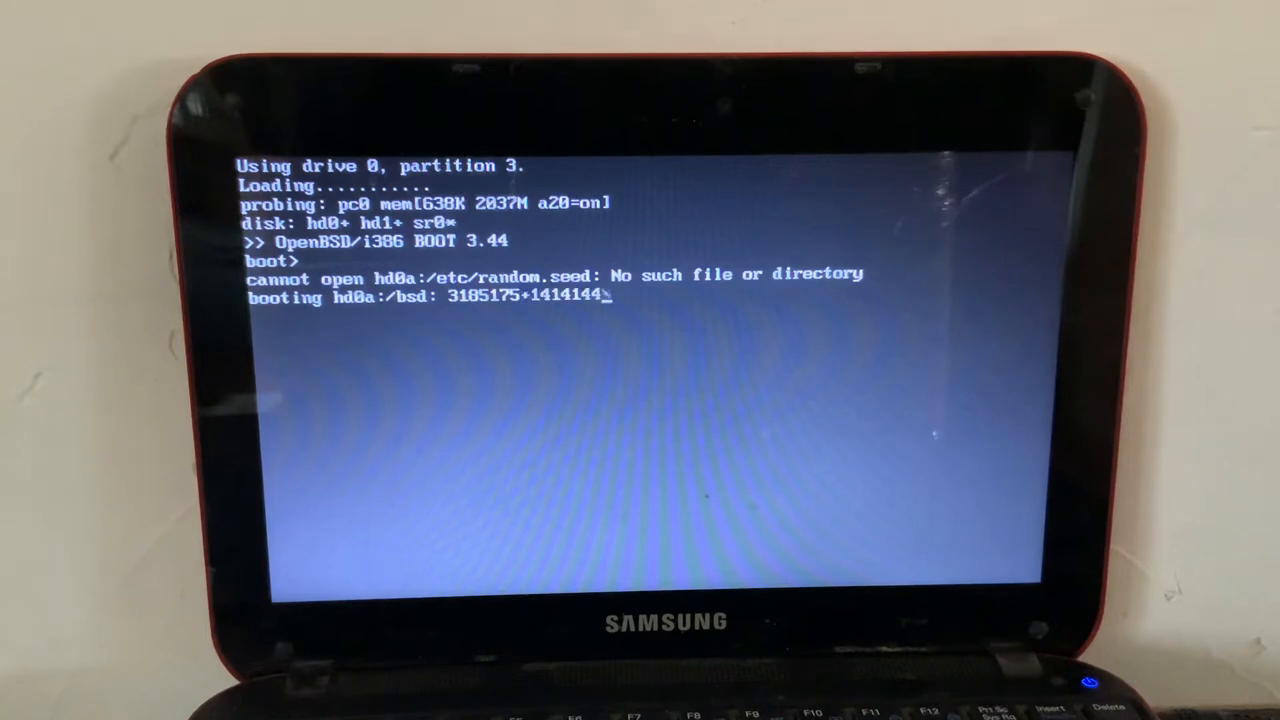